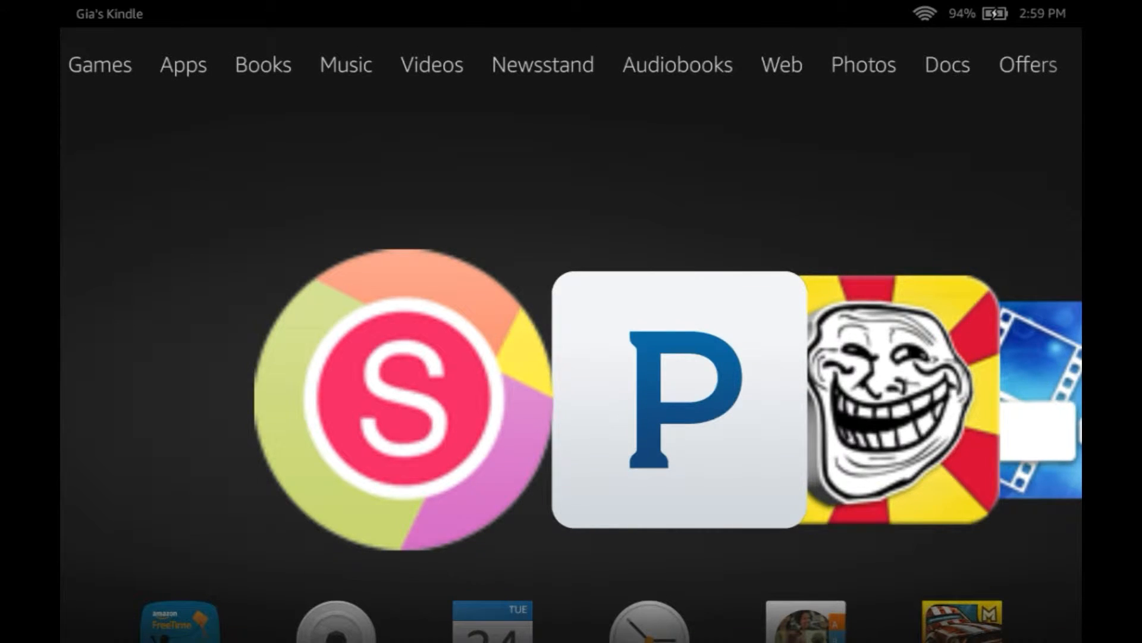
# - Launch Mem3s from the home carousel and start a new creation on a blank black canvas
pyautogui.hscroll(-3)
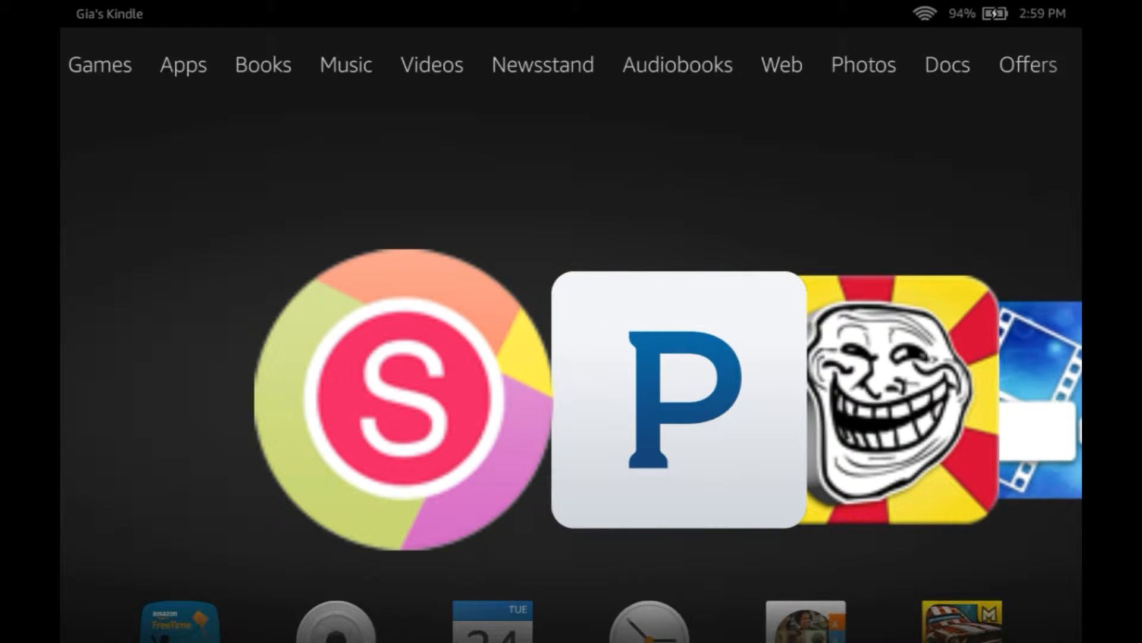
pyautogui.hscroll(-3)
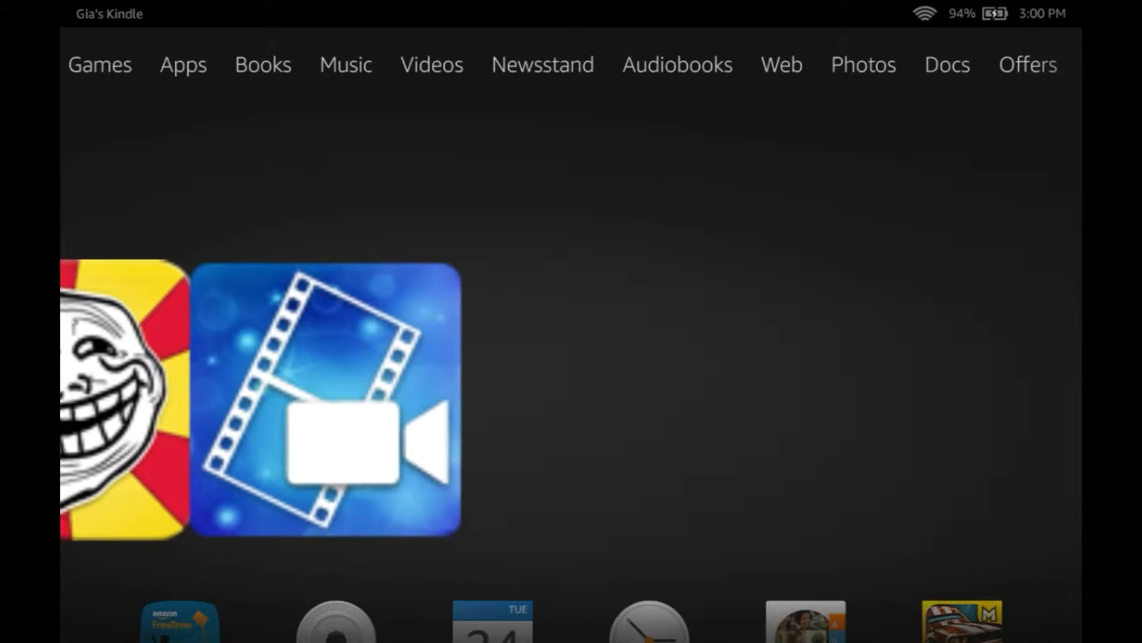
pyautogui.hscroll(3)
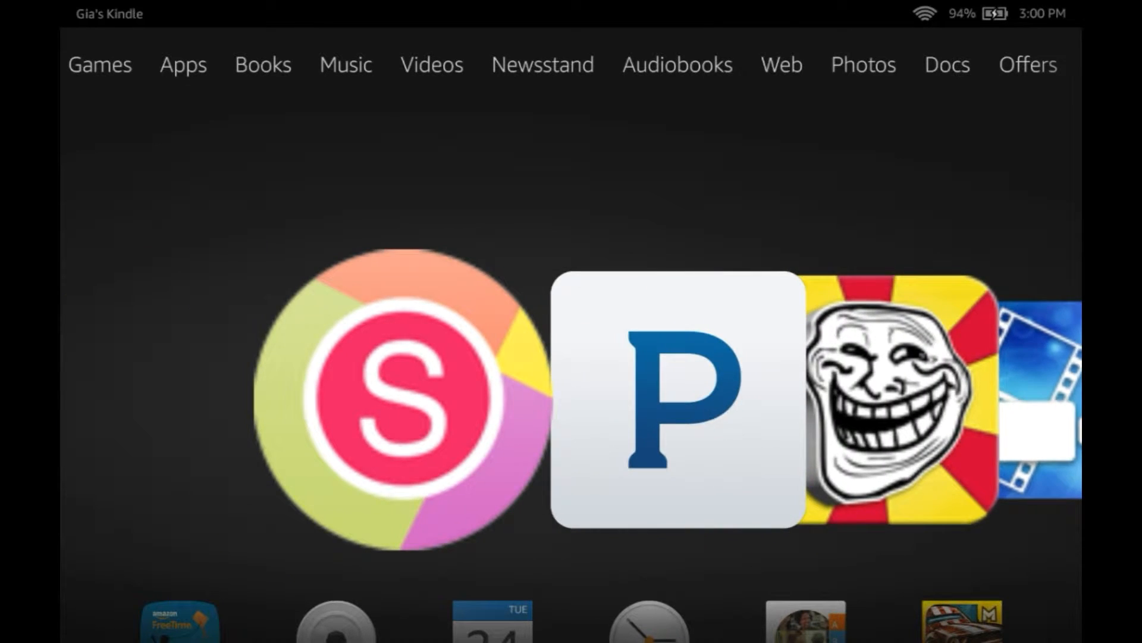
pyautogui.hscroll(-3)
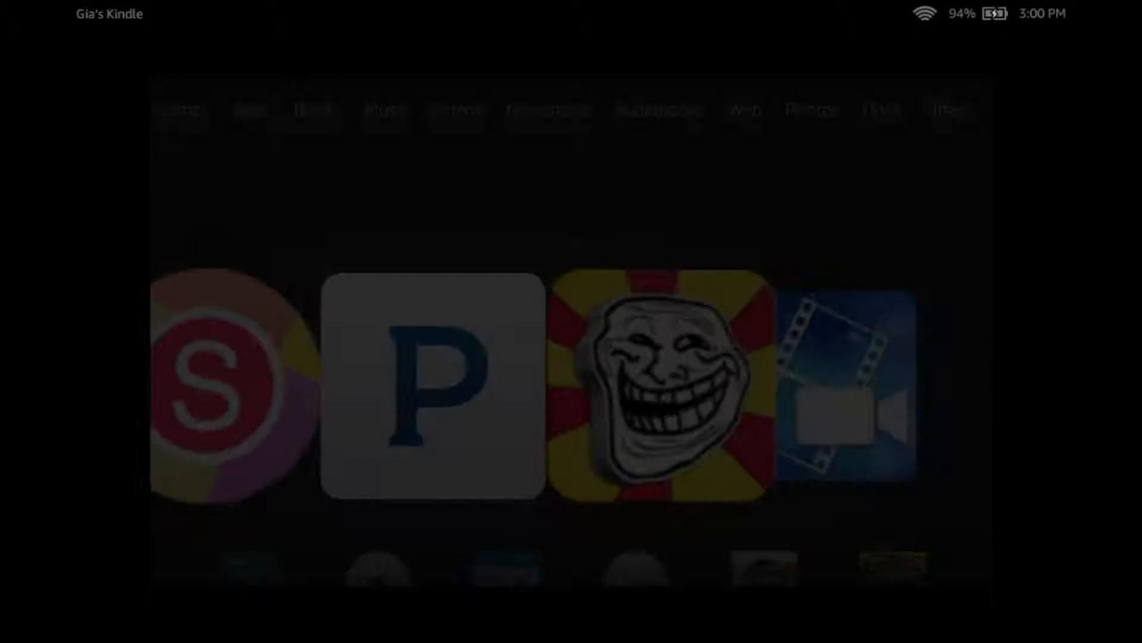
pyautogui.click(666, 391)
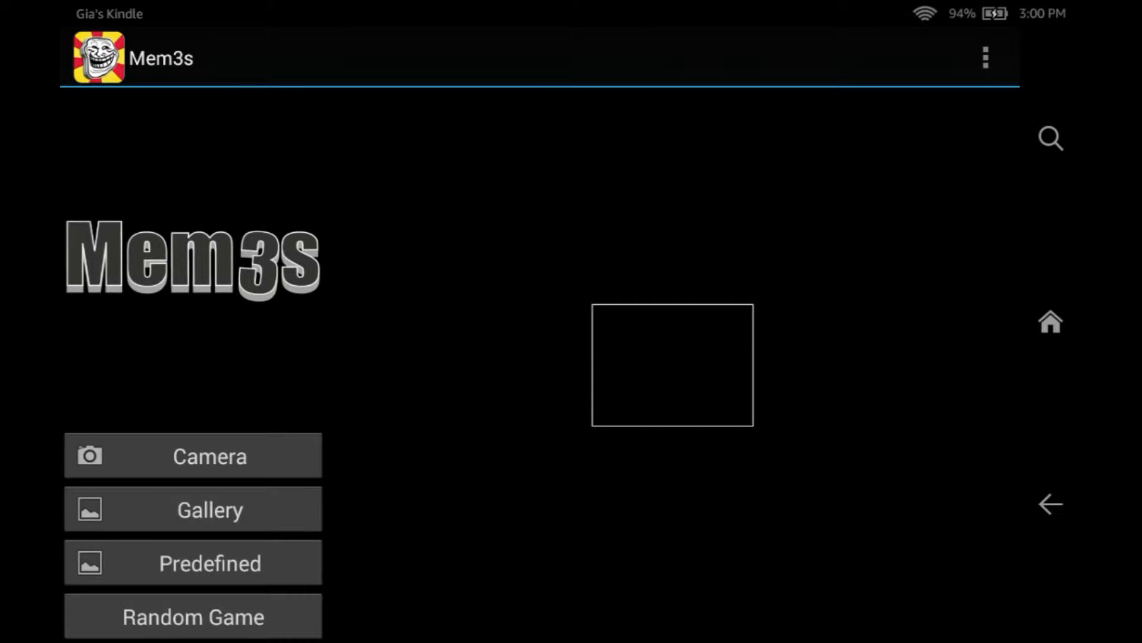
pyautogui.click(193, 454)
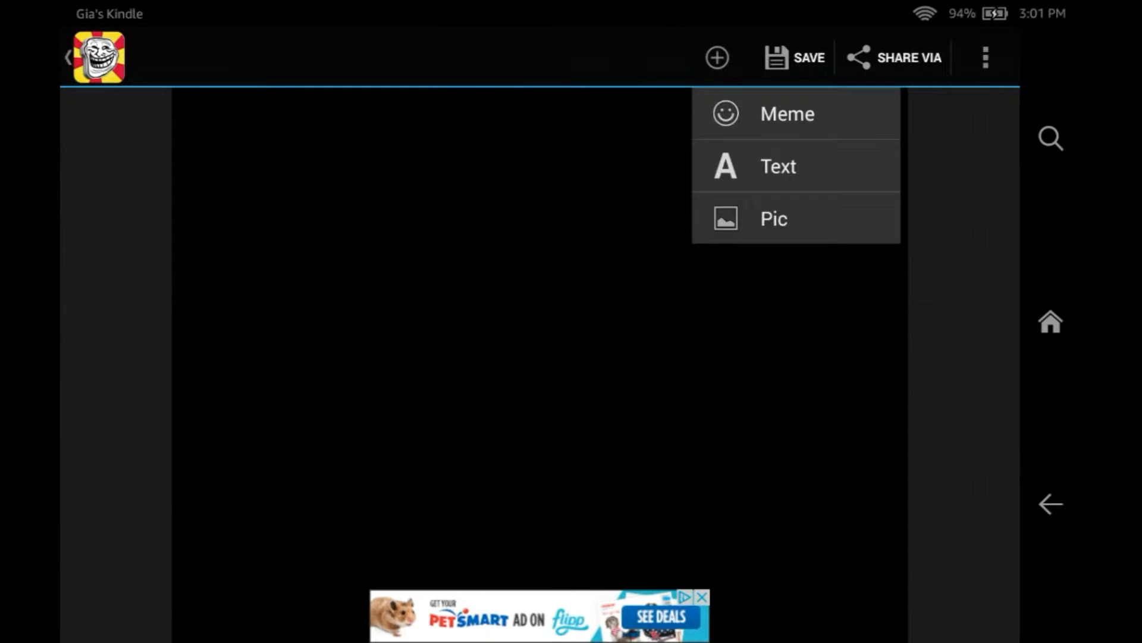
# - Add the text 'Burrito Girl' in the squared uppercase font and place it on the canvas
pyautogui.click(778, 165)
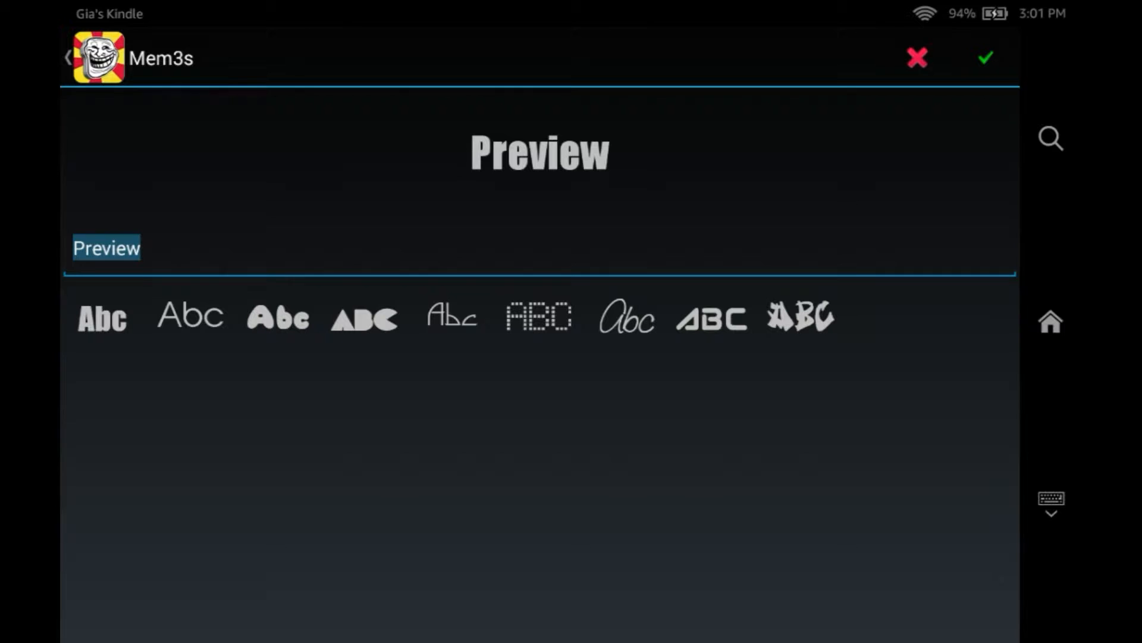
pyautogui.click(107, 247)
pyautogui.write('Burri')
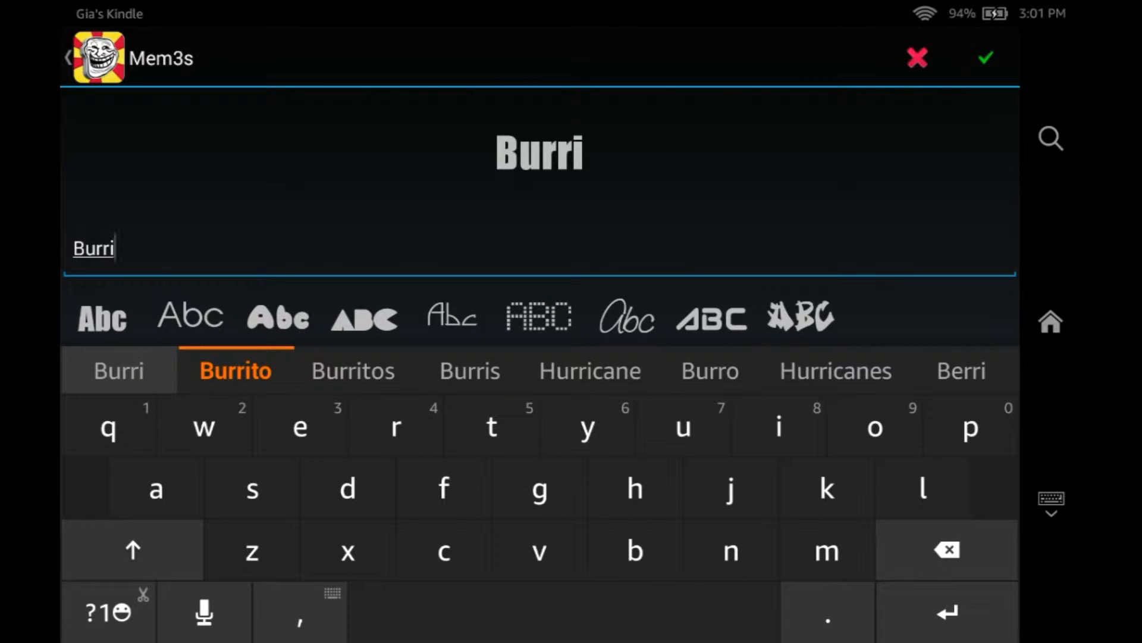
pyautogui.click(235, 371)
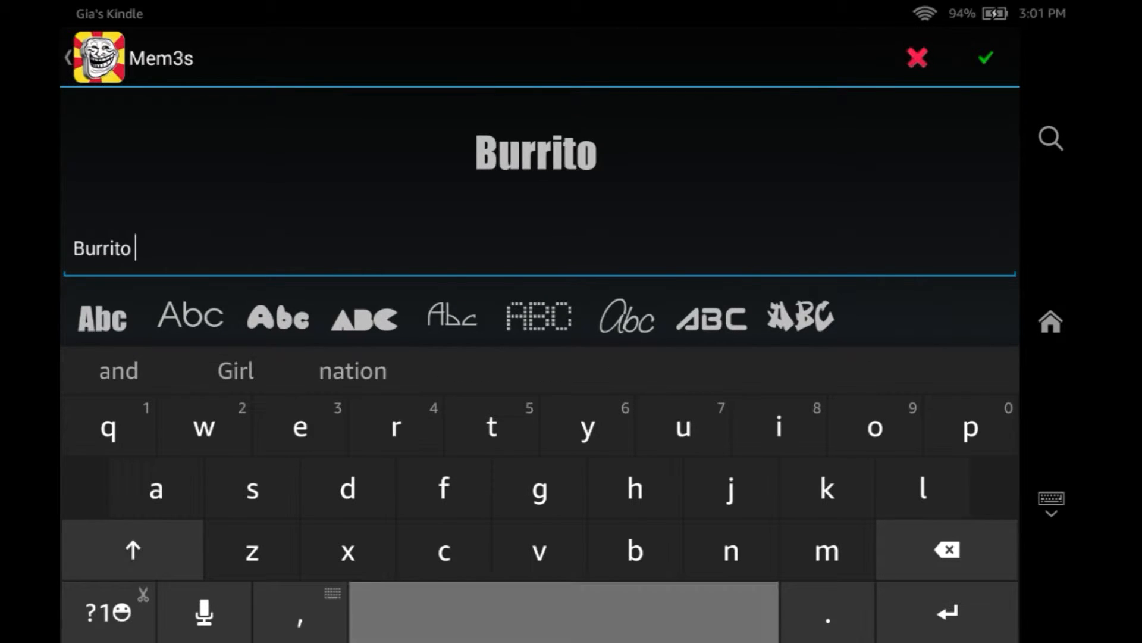
pyautogui.click(236, 371)
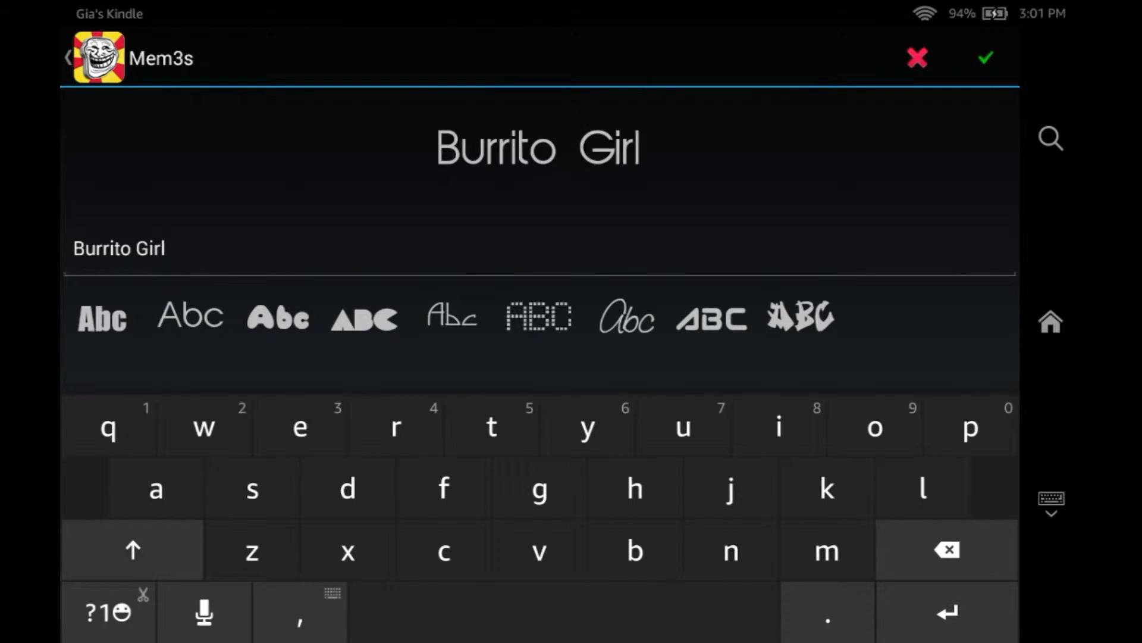
pyautogui.click(626, 319)
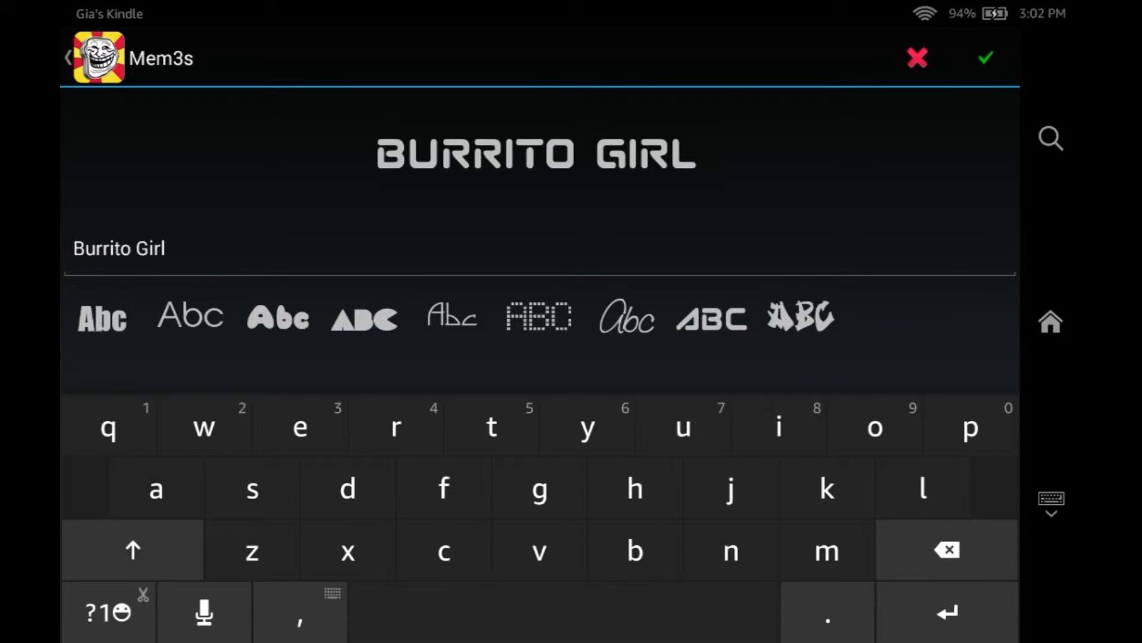
pyautogui.click(985, 57)
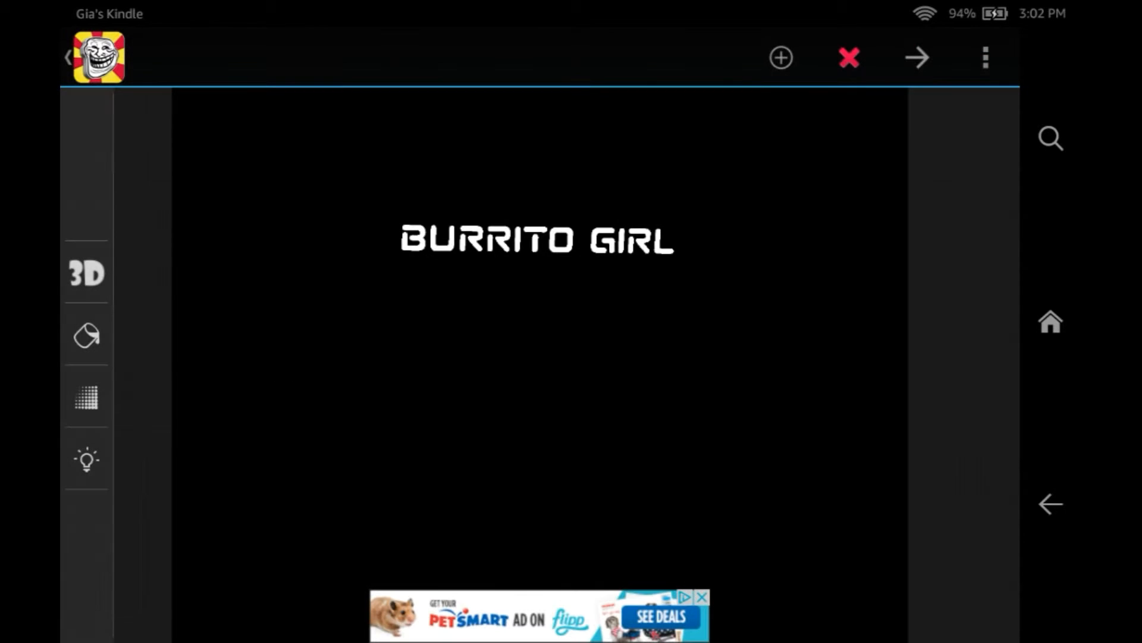
# - Raise the title's 3D extrusion depth with the slider and confirm the adjustment
pyautogui.click(85, 274)
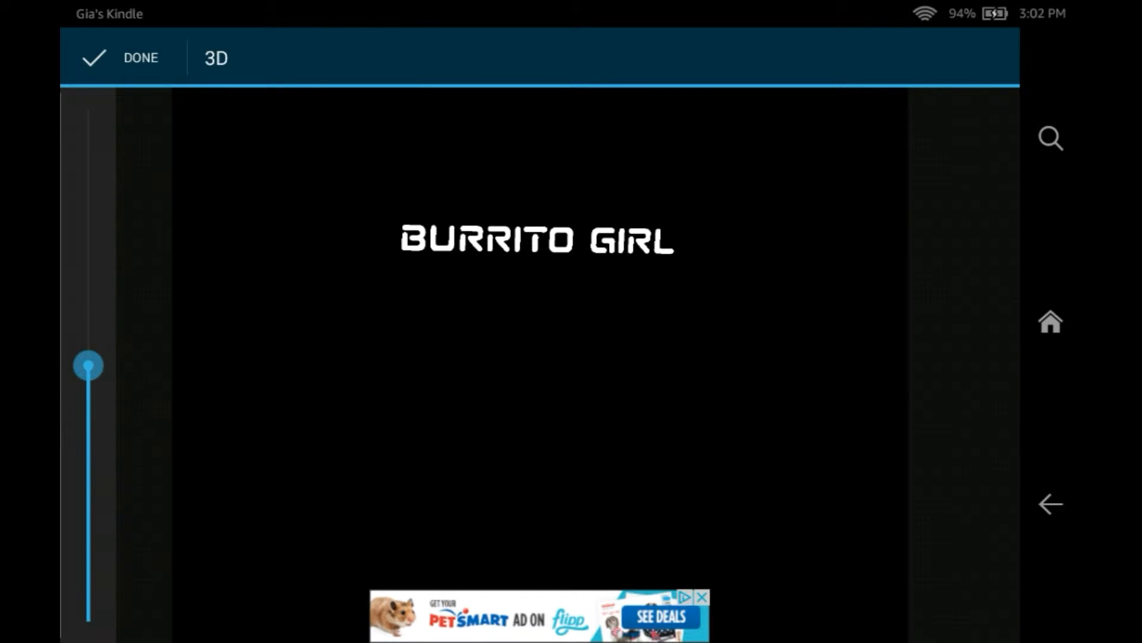
pyautogui.moveTo(87, 365); pyautogui.dragTo(87, 128)
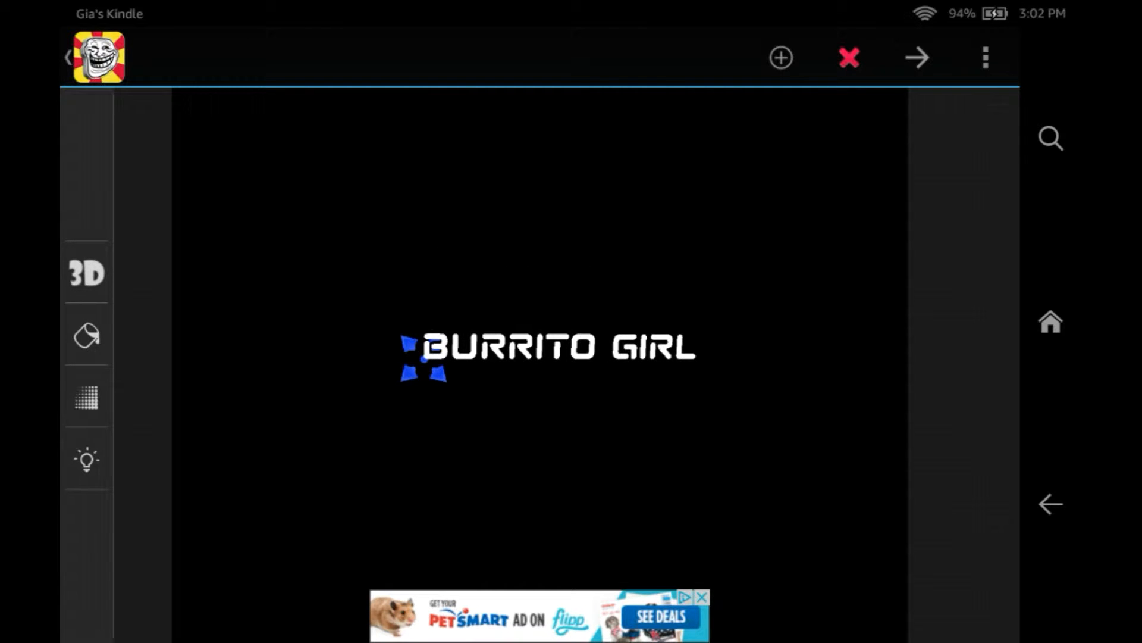
pyautogui.click(86, 335)
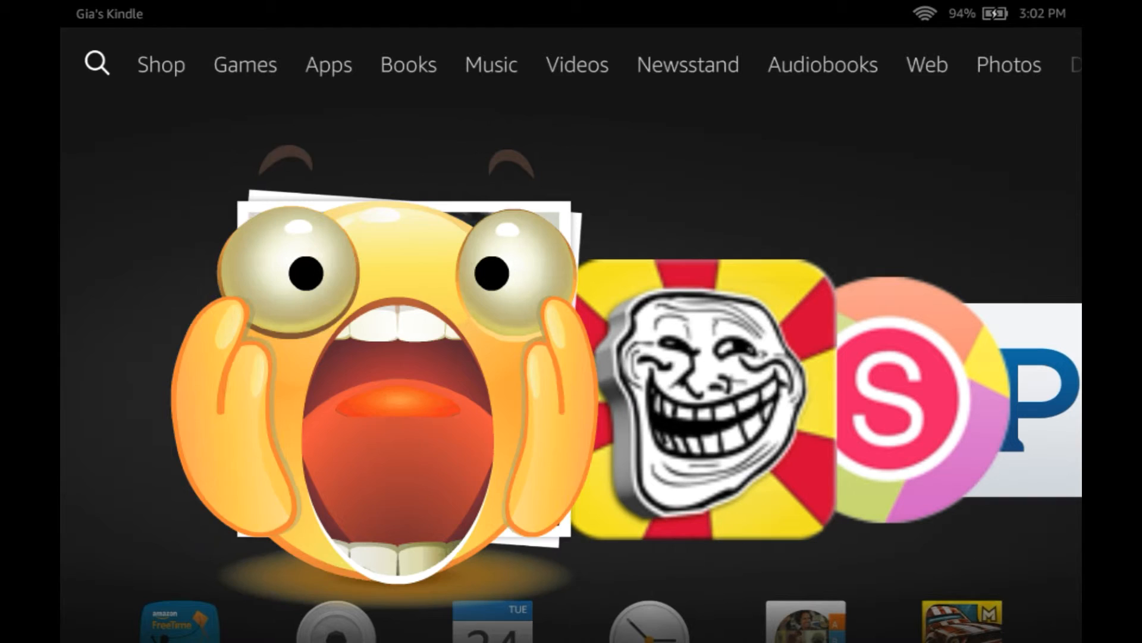
# - Reopen Mem3s from the carousel to show the cyan BURRITO GIRL title with pink 3D shadow
pyautogui.click(400, 364)
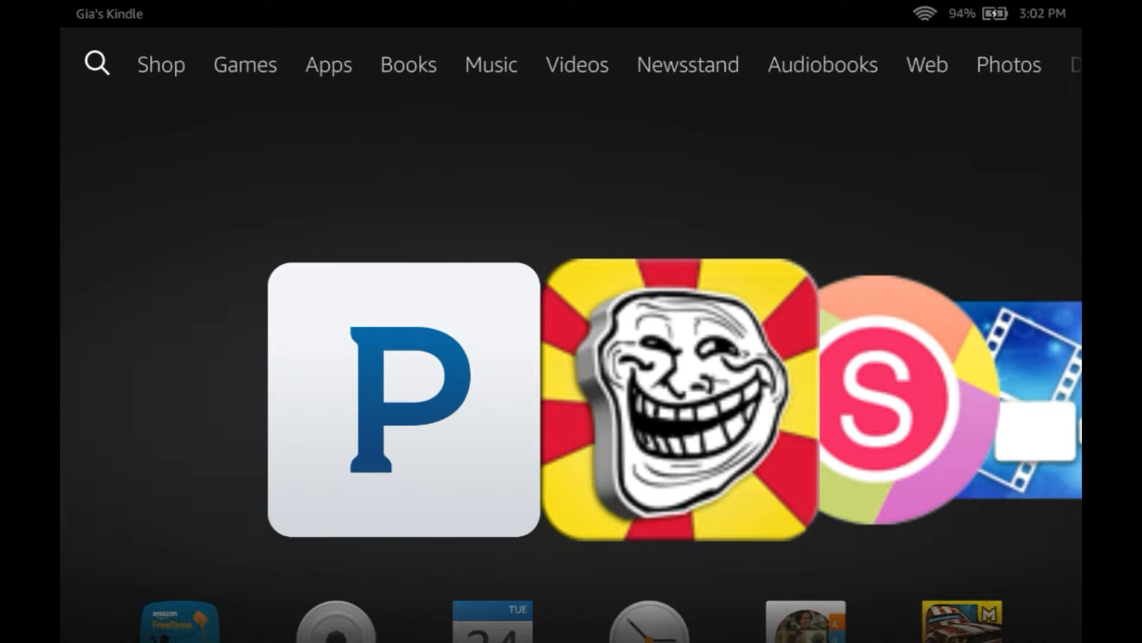
pyautogui.click(679, 394)
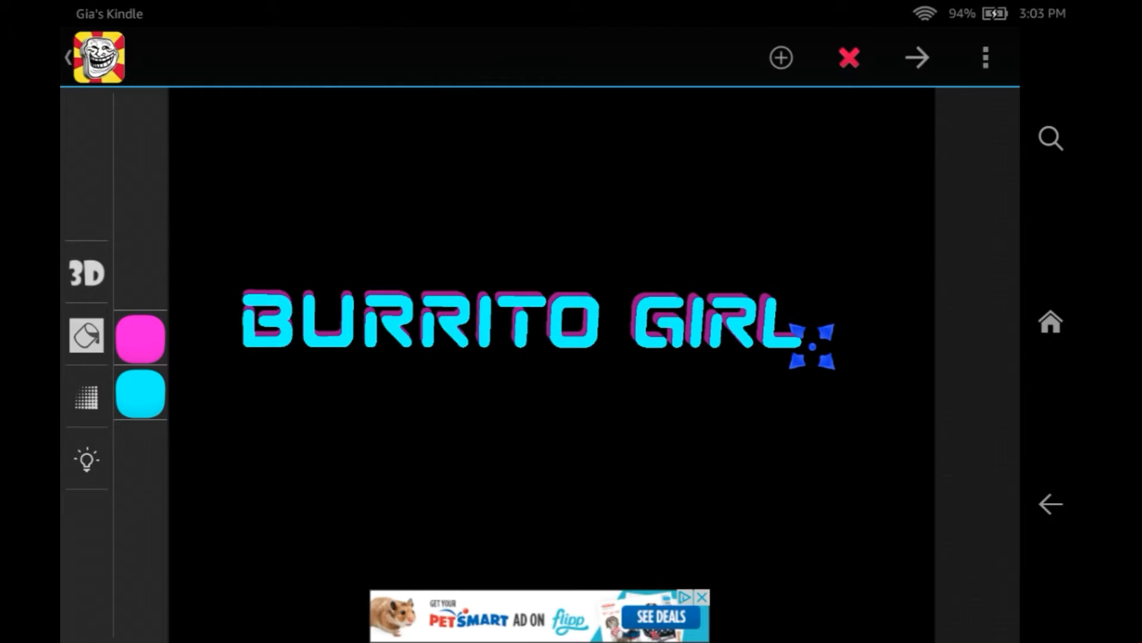
# - Exit Mem3s back to the Kindle home carousel
pyautogui.click(847, 58)
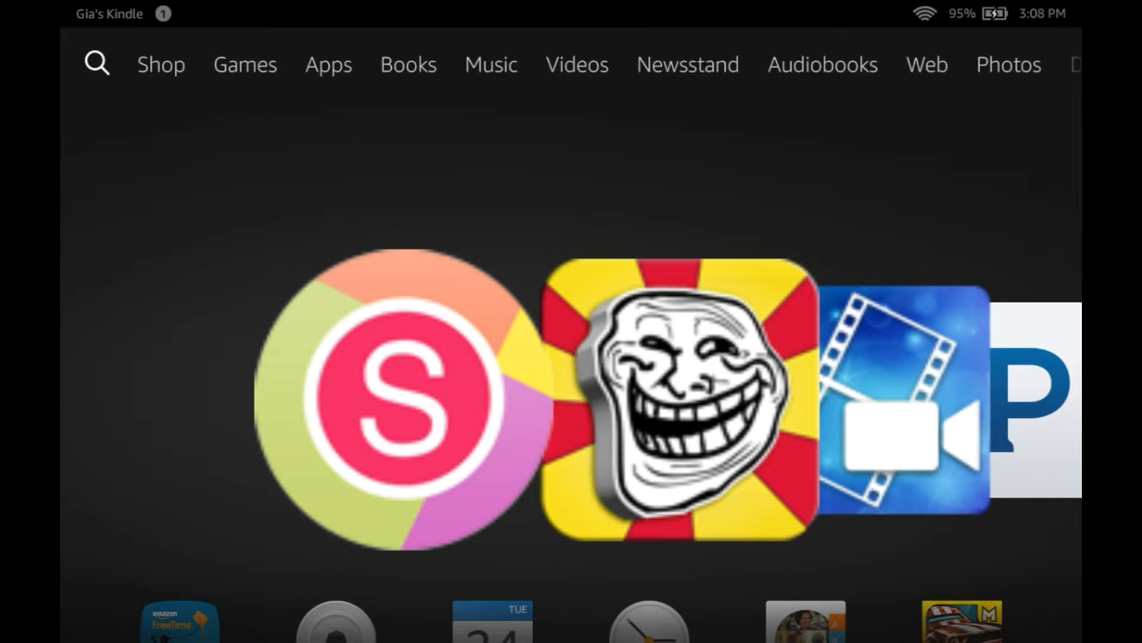
# - Crop the recorded Mem3s clip so only the BURRITO GIRL title fills the preview
pyautogui.hscroll(-3)
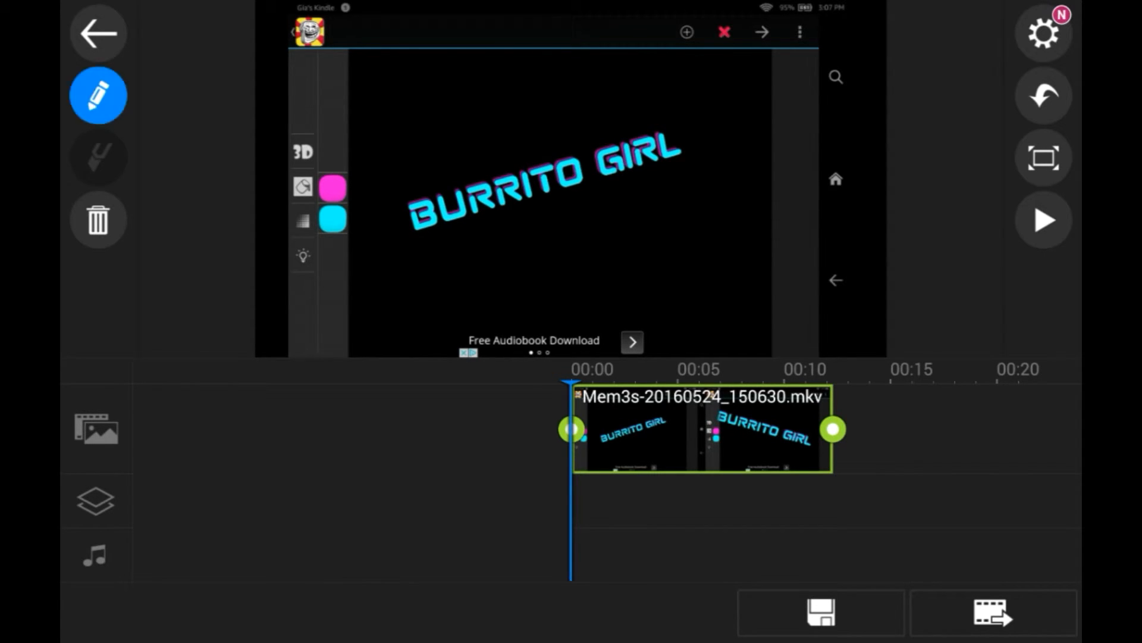
pyautogui.click(97, 95)
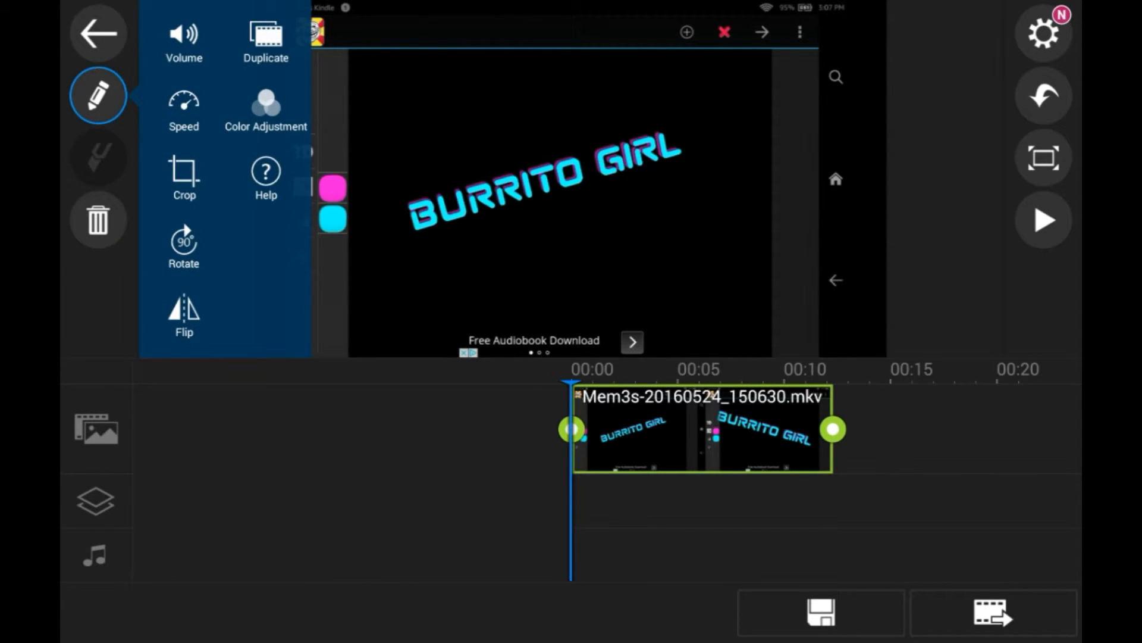
pyautogui.click(183, 171)
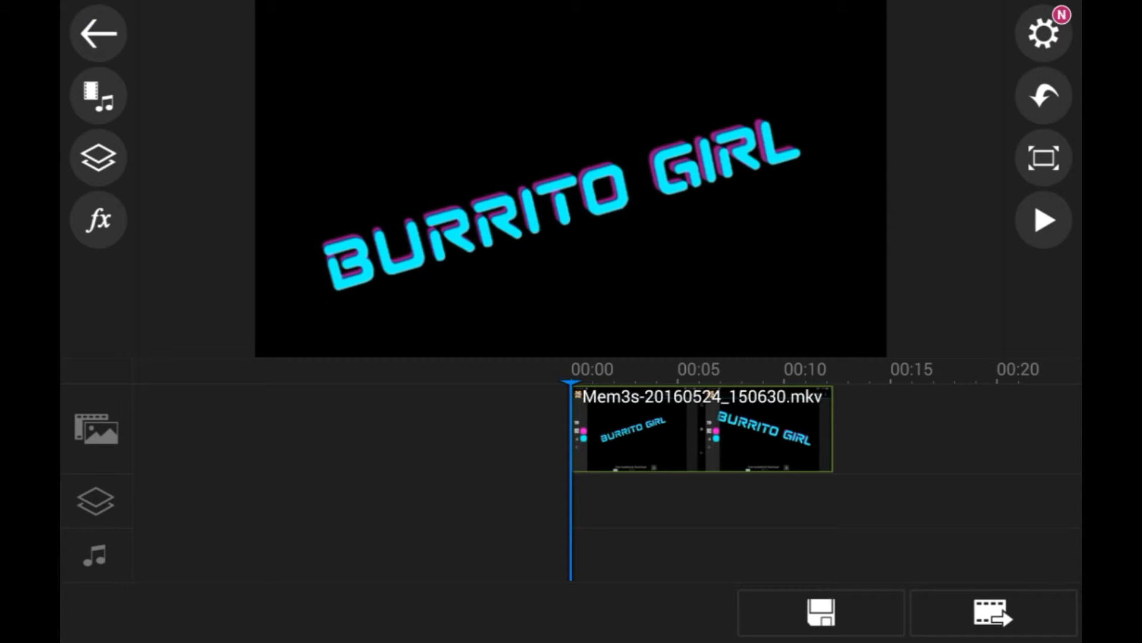
# - Trim the clip's end in stages, previewing each pass of the spinning title
pyautogui.click(1044, 219)
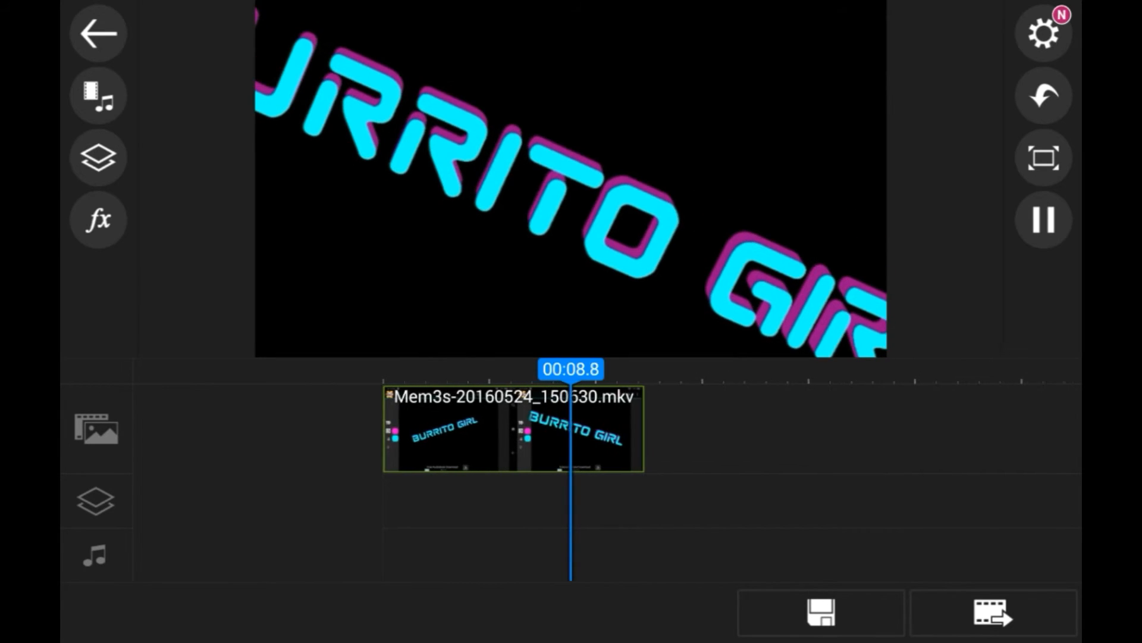
pyautogui.click(1044, 219)
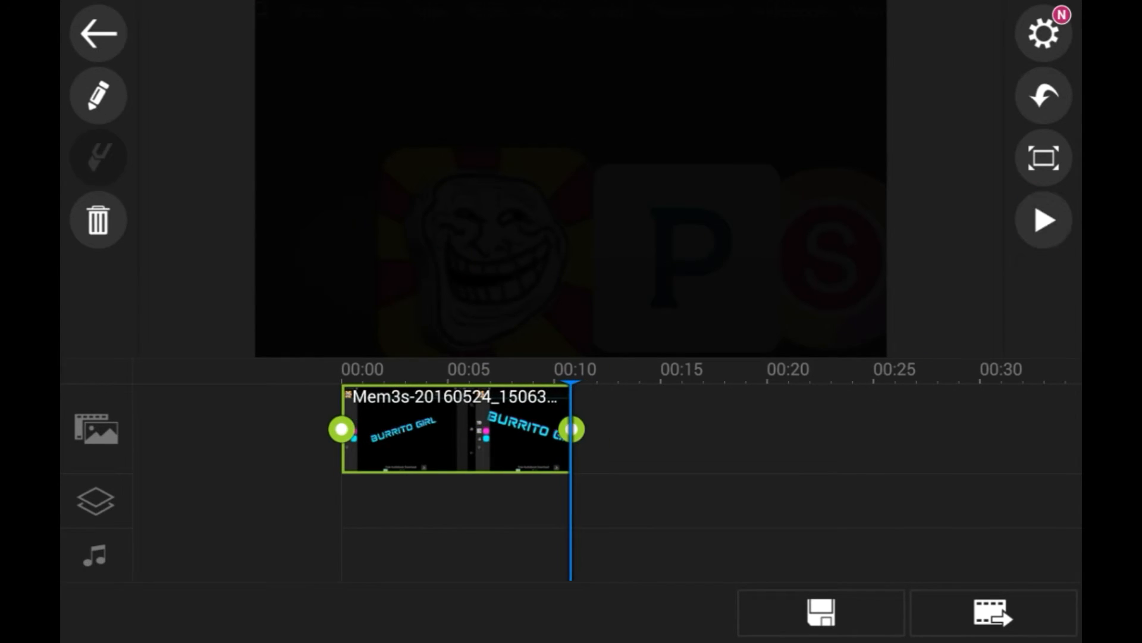
pyautogui.click(1044, 219)
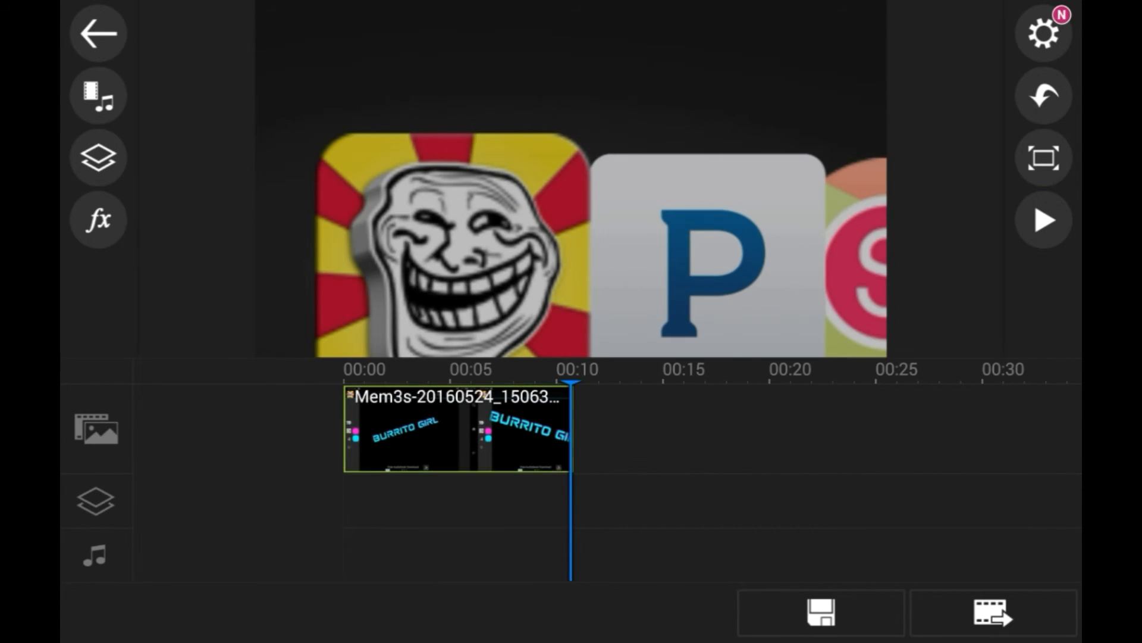
pyautogui.click(445, 435)
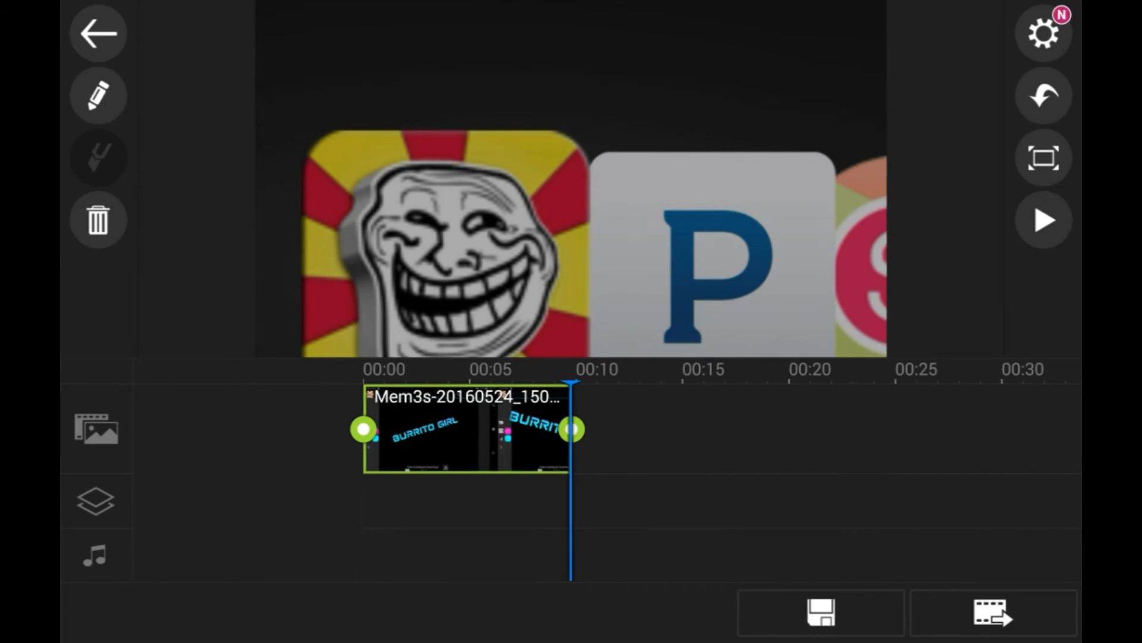
pyautogui.click(1045, 220)
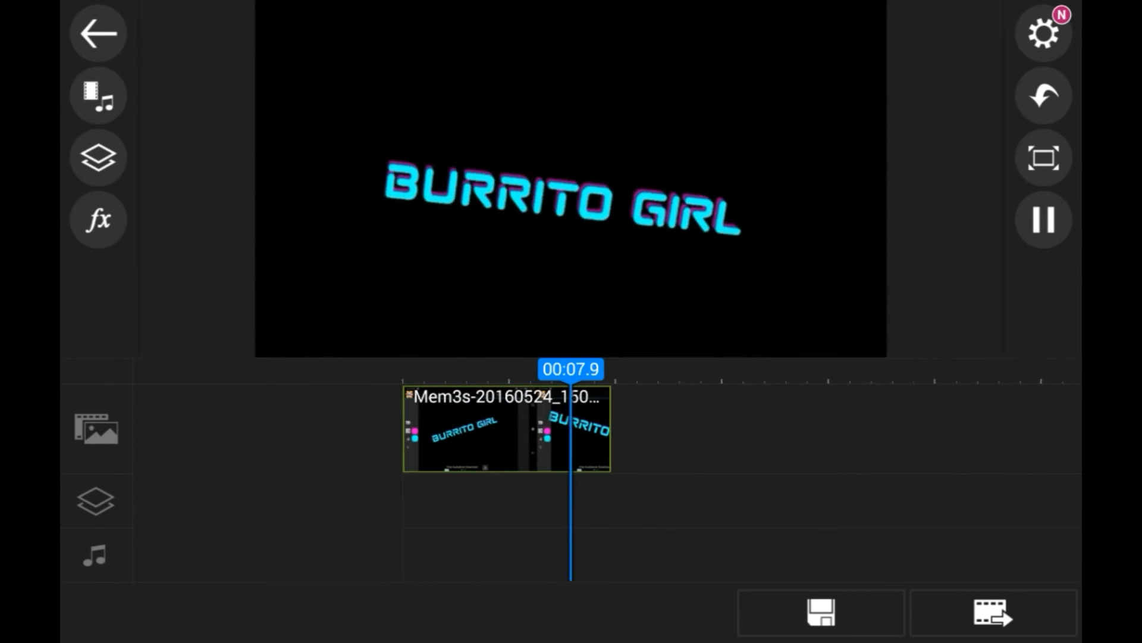
pyautogui.click(1043, 220)
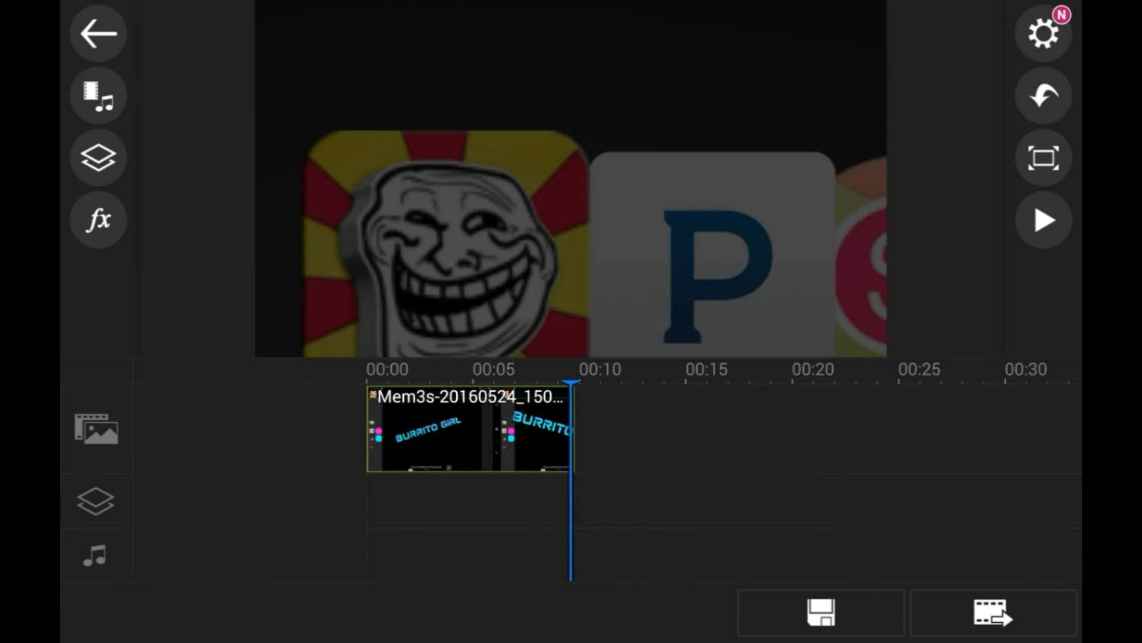
pyautogui.click(457, 435)
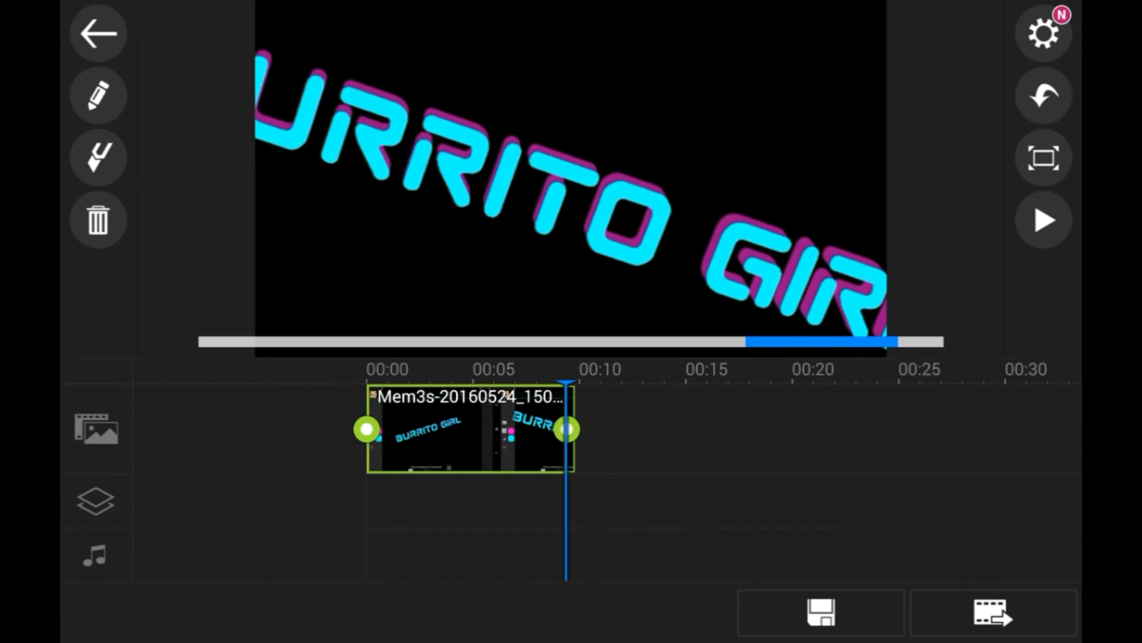
pyautogui.click(1045, 219)
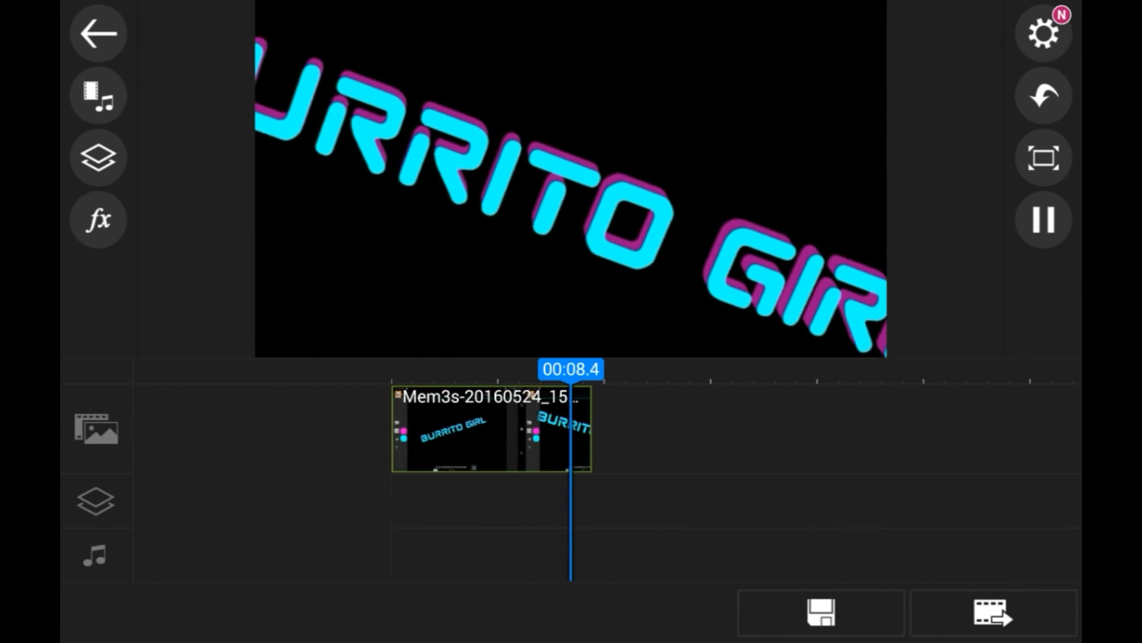
# - Return to the project list, open Project 05-23(2) and play its pink BURRITO GIRL recording
pyautogui.click(1044, 219)
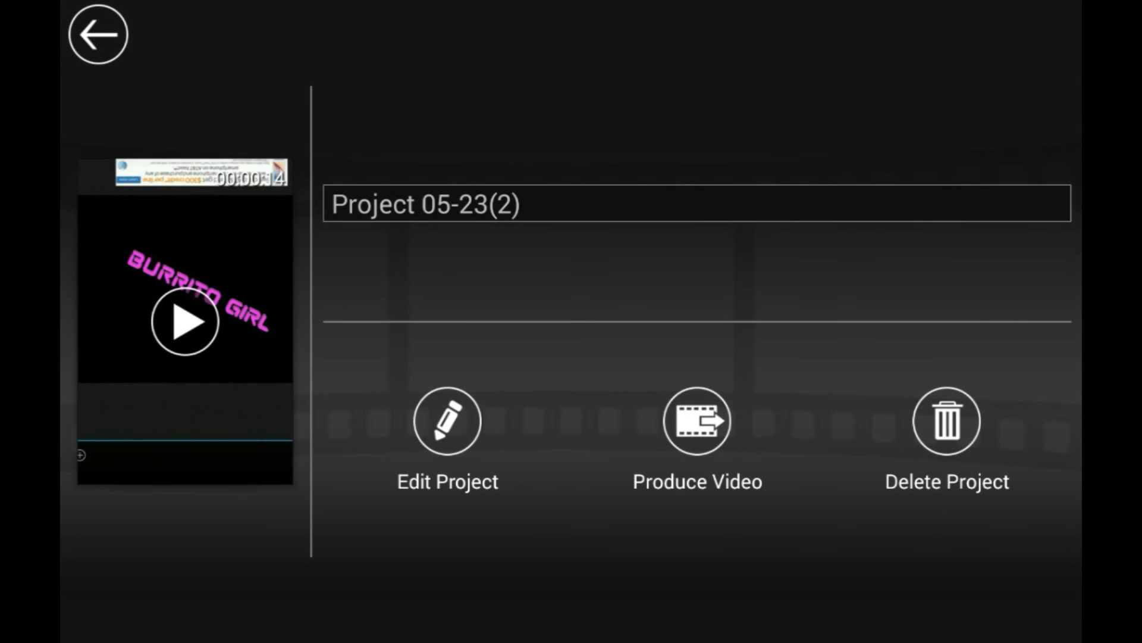
pyautogui.click(447, 422)
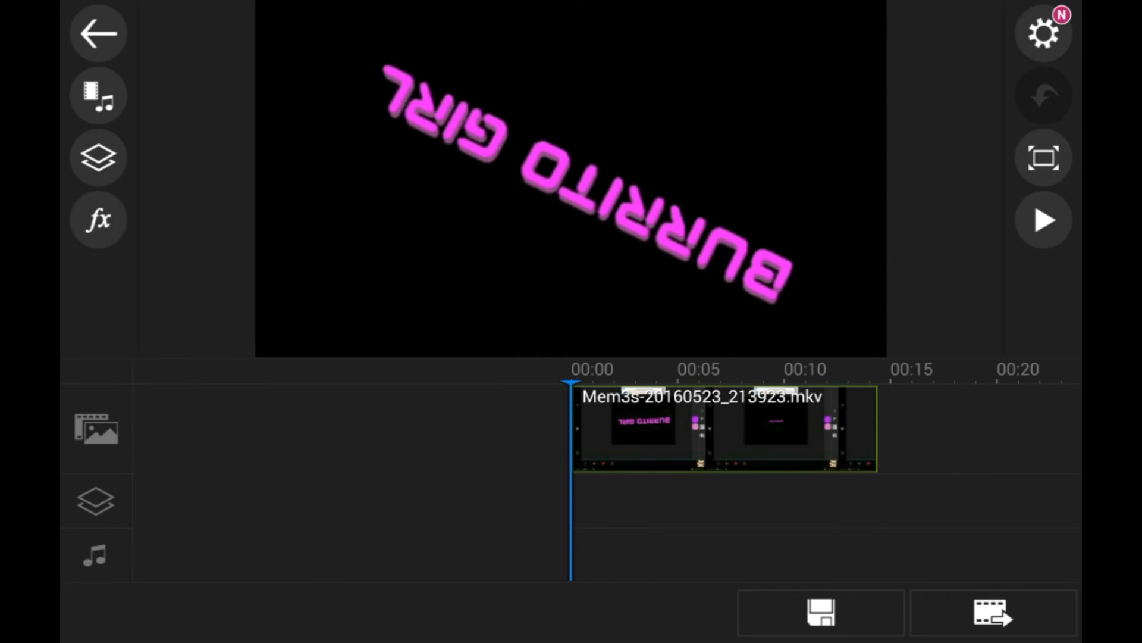
pyautogui.click(1044, 219)
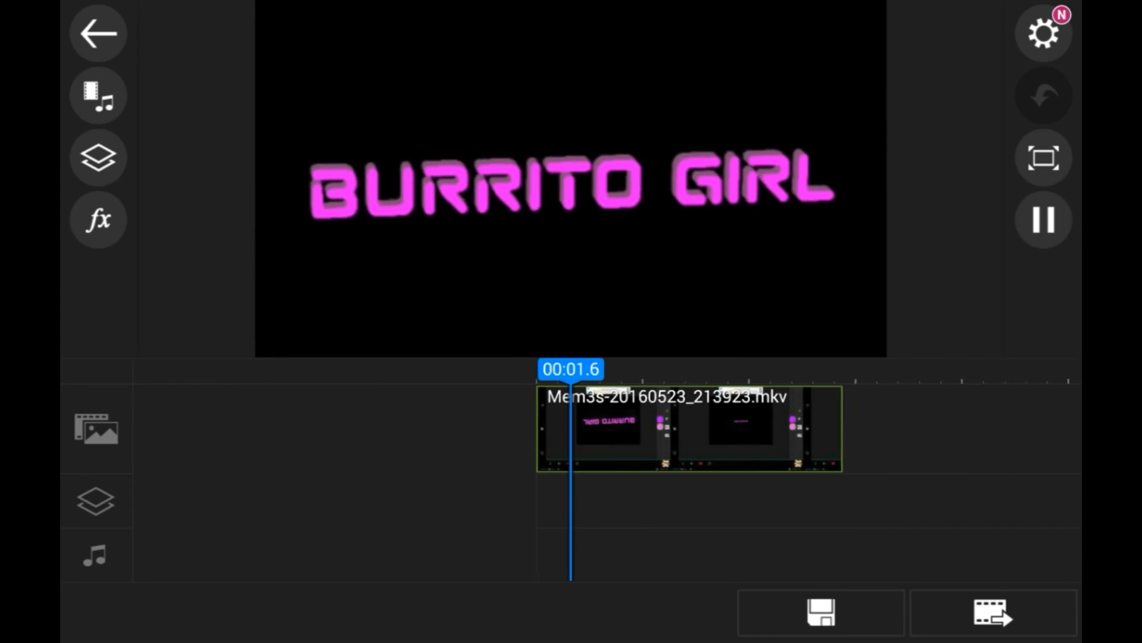